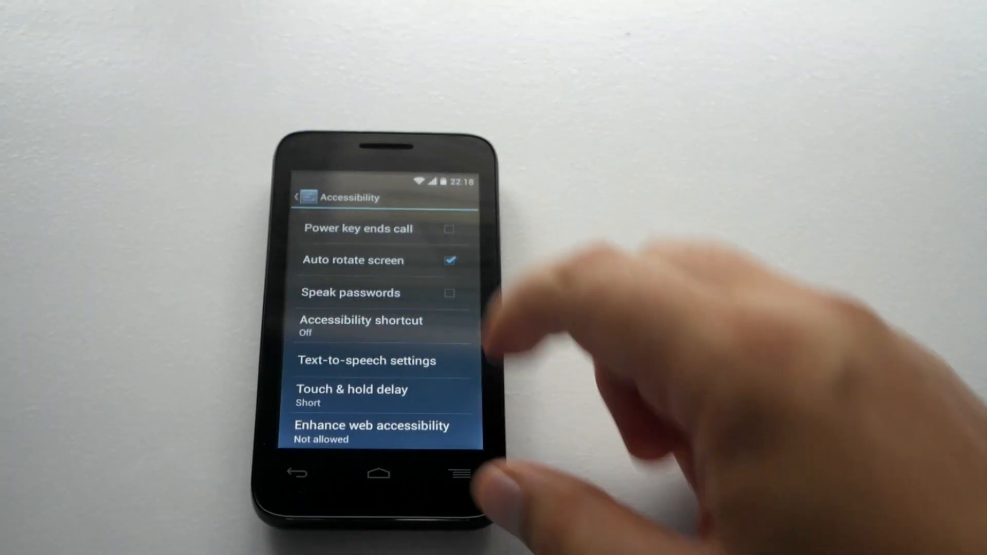
- Scroll back to the System section of the main Settings list
scroll("down", 3)
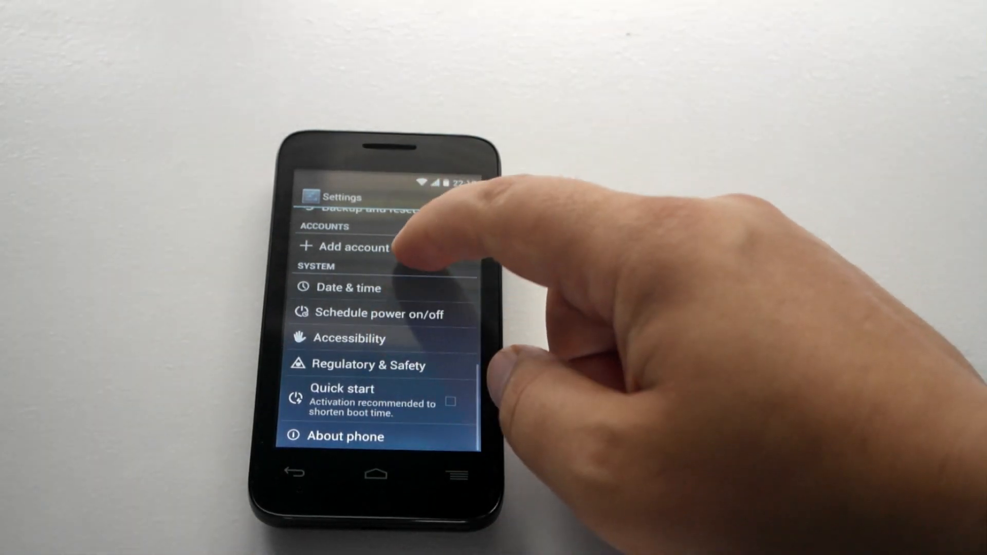
- Open the Accessibility page from the System section of Settings
left_click(350, 338)
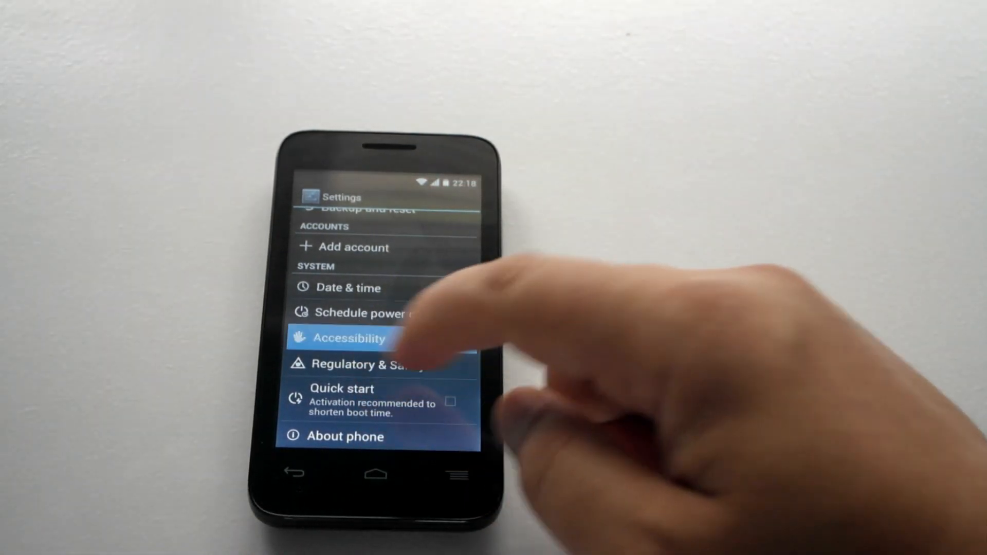
left_click(348, 338)
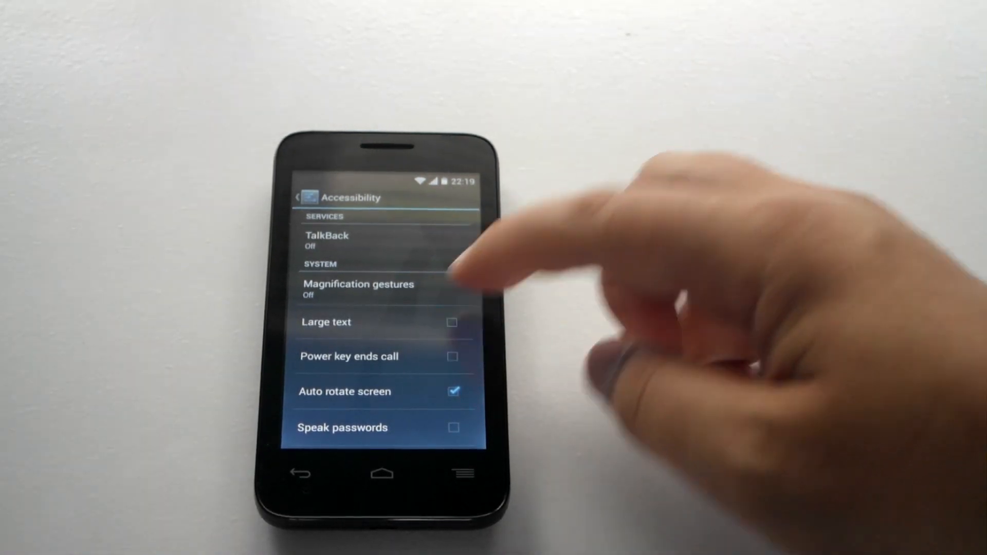
- Tick the Large text checkbox on the Accessibility page
left_click(452, 321)
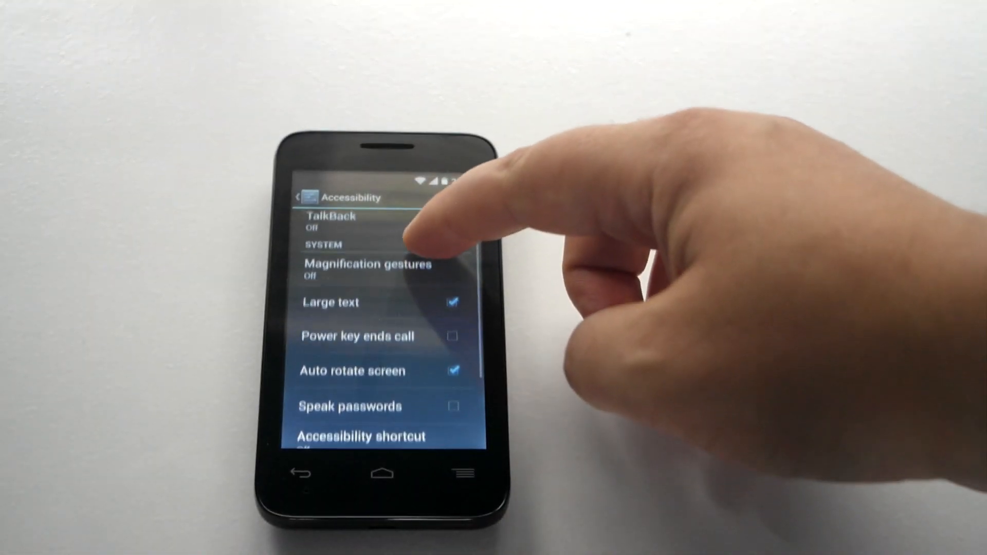
- Scroll through the Accessibility options, then go to the home screen
scroll("down", 3)
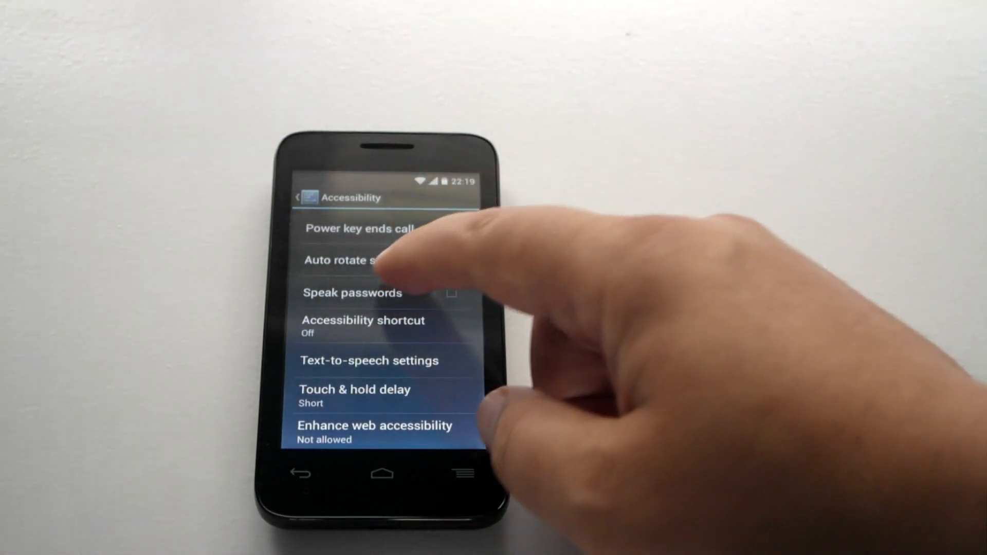
scroll("down", 3)
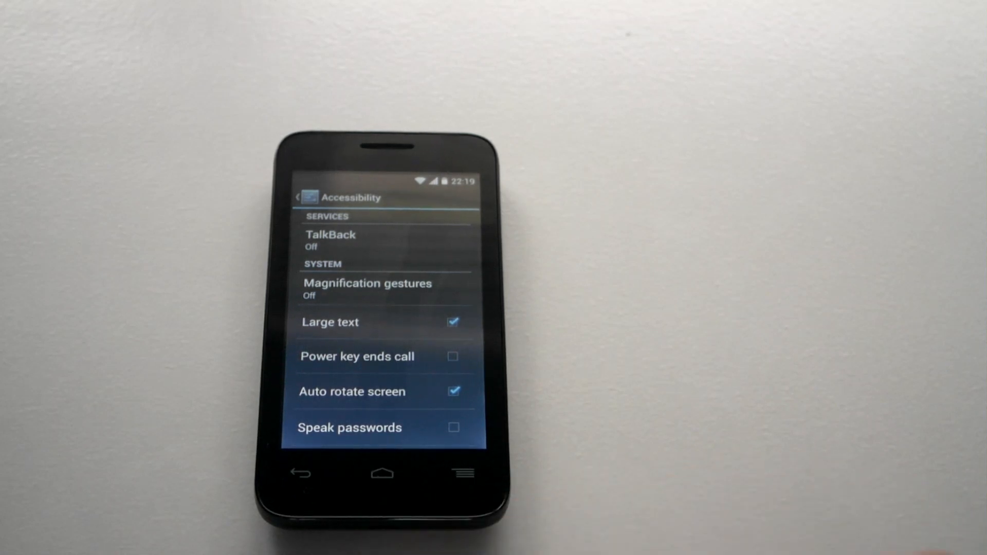
left_click(381, 473)
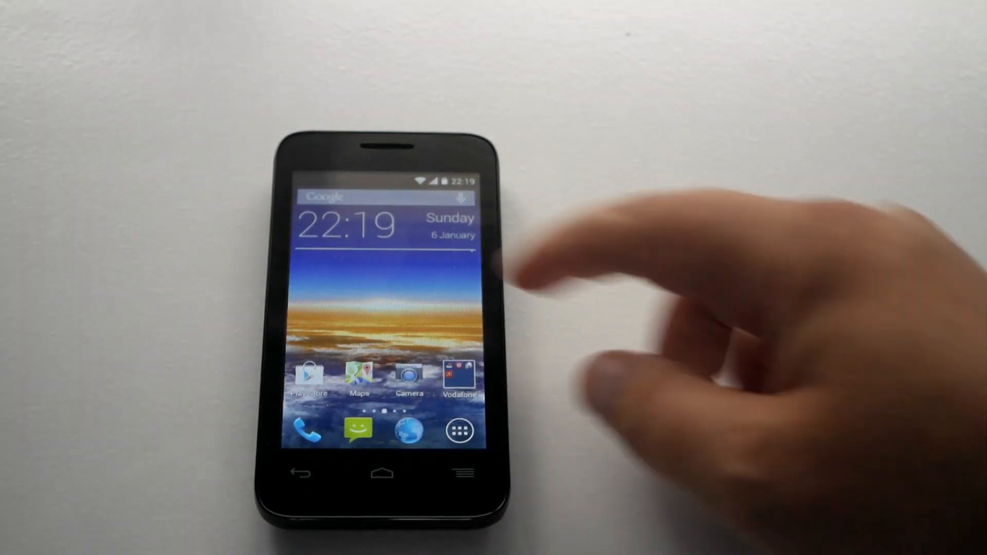